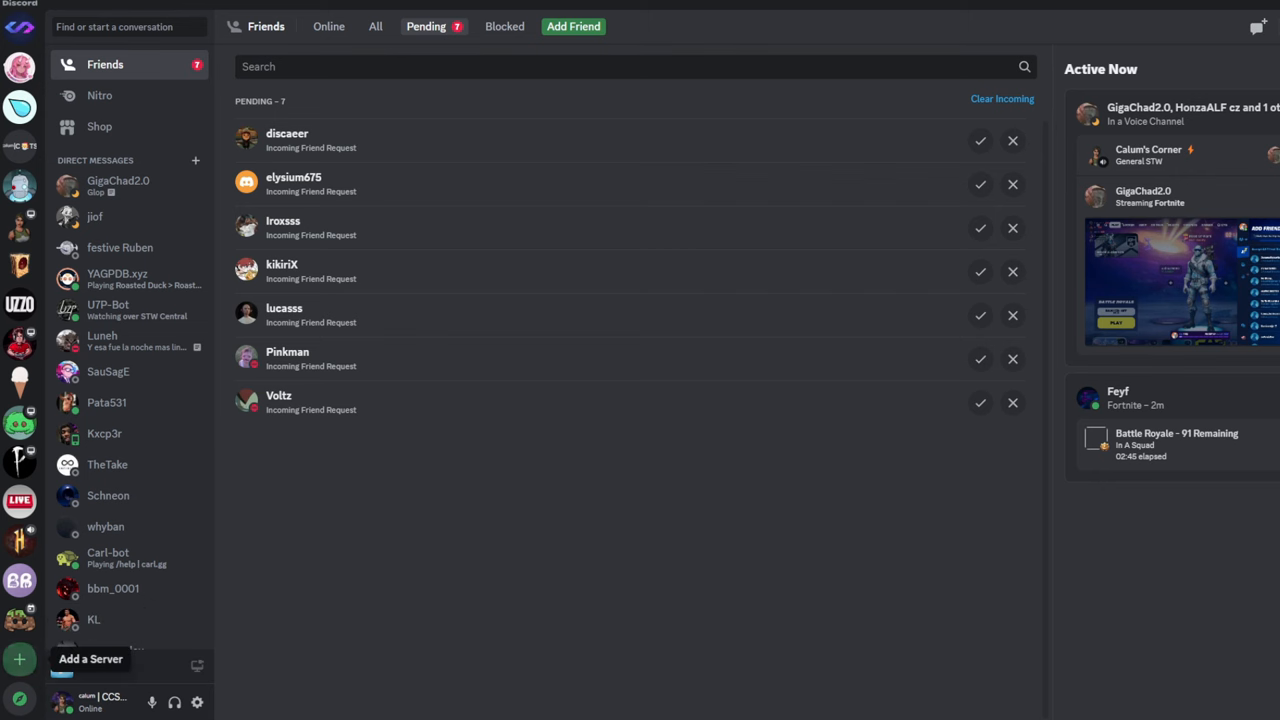
Join the Calum's Corner server using the 'notccs' invite code
click(18, 658)
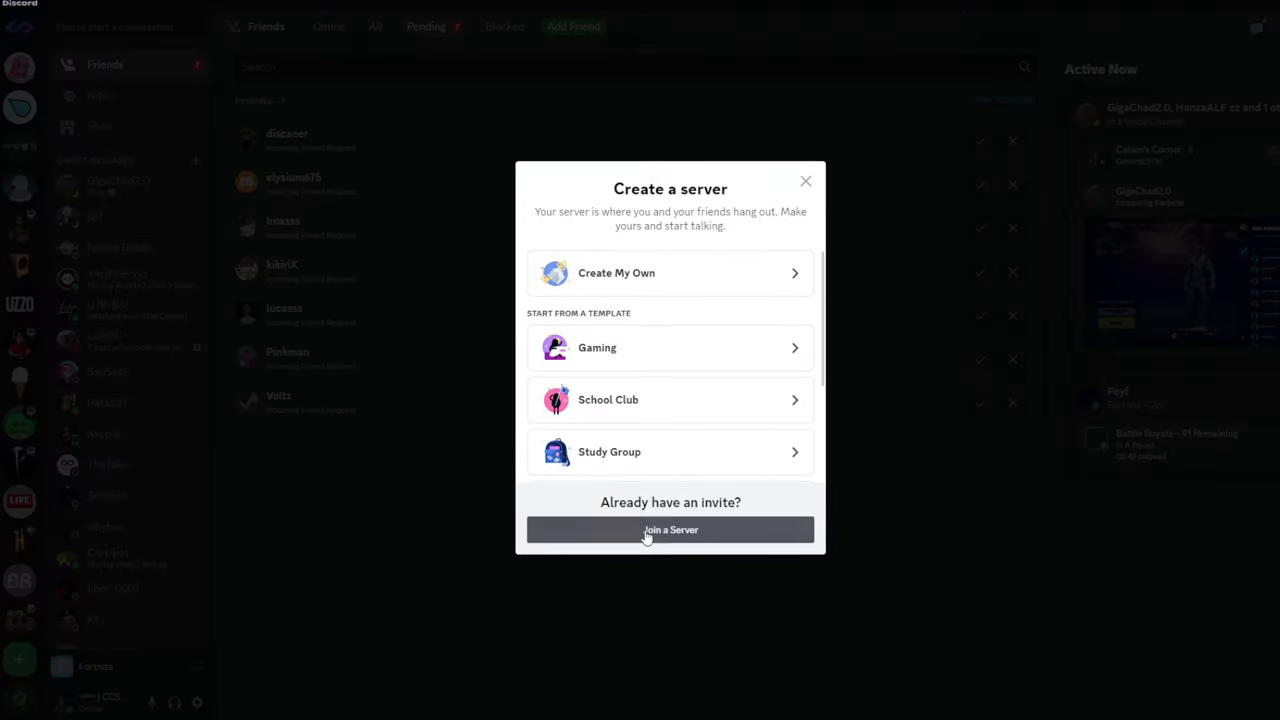
click(670, 528)
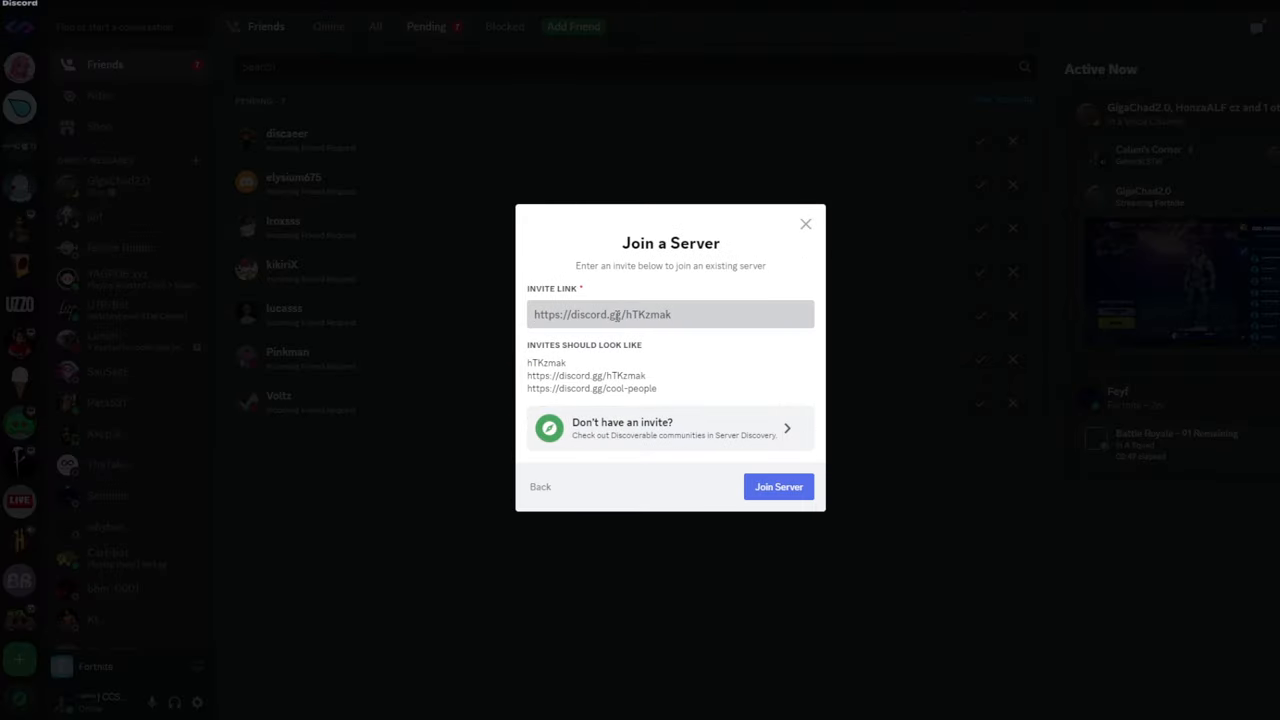
text(notccs)
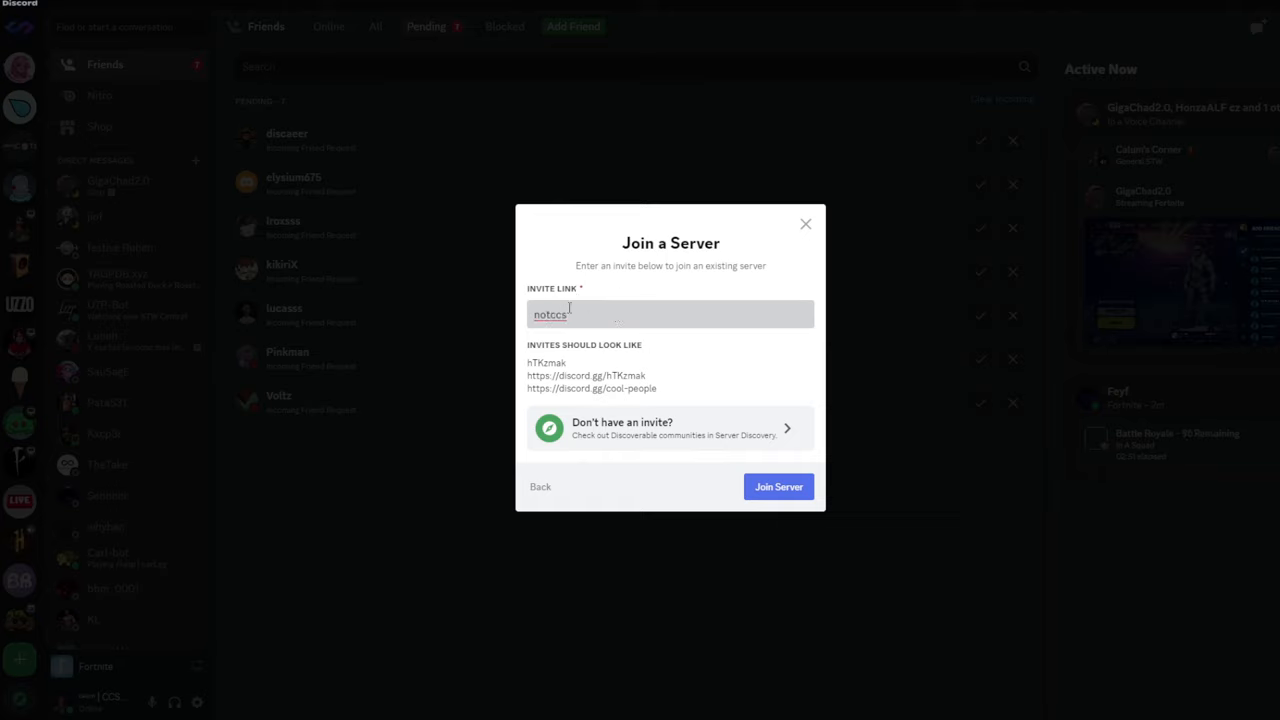
click(780, 486)
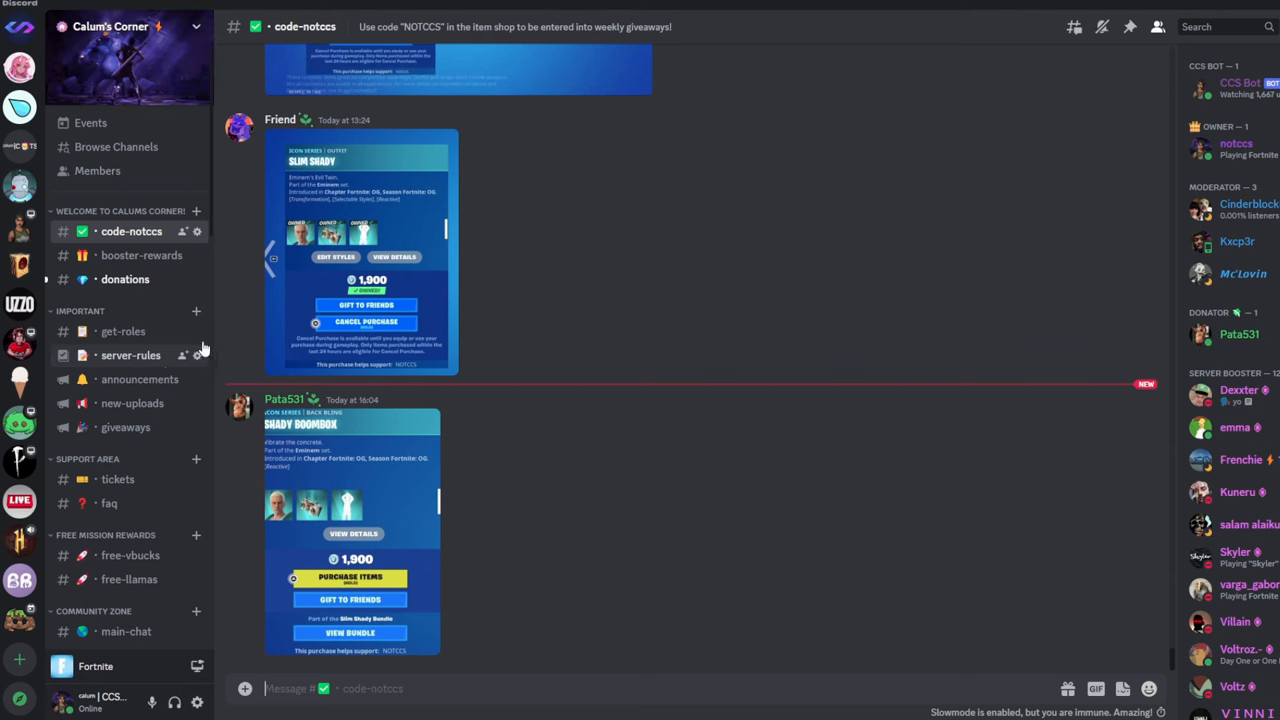
Open the important-links channel in Calum's Corner's mission assistance section
scroll(down, 3)
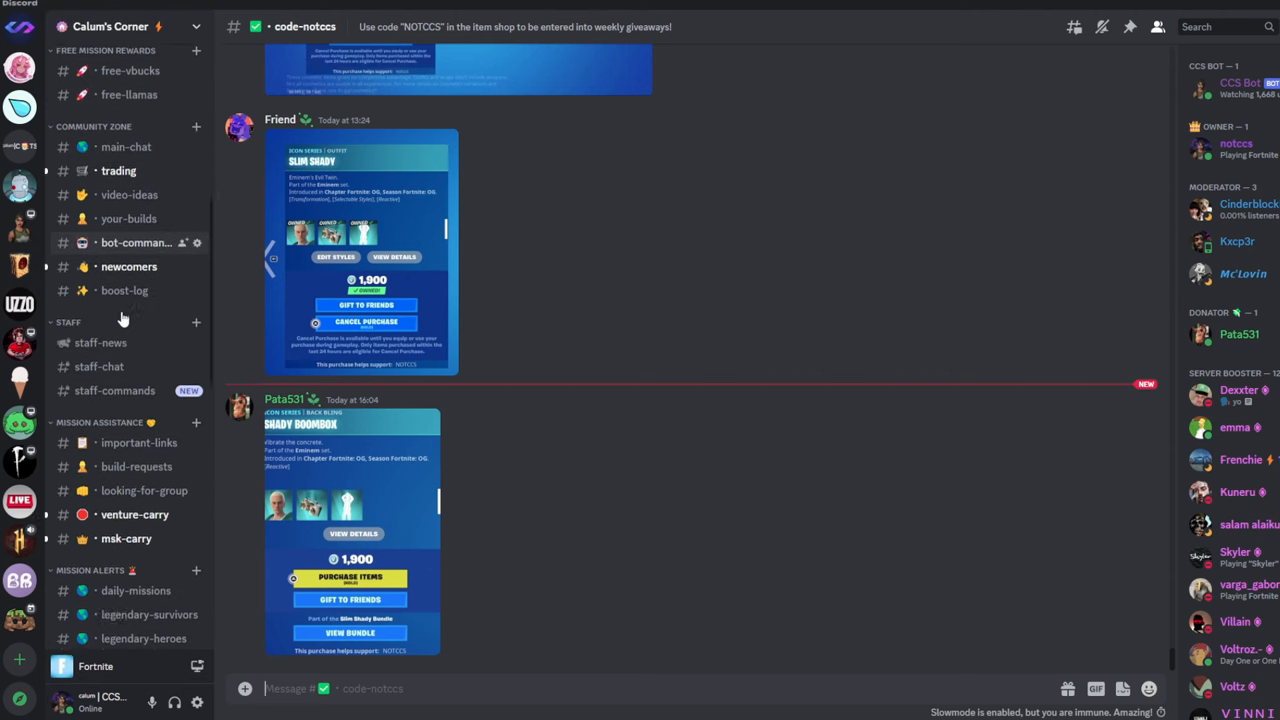
scroll(down, 3)
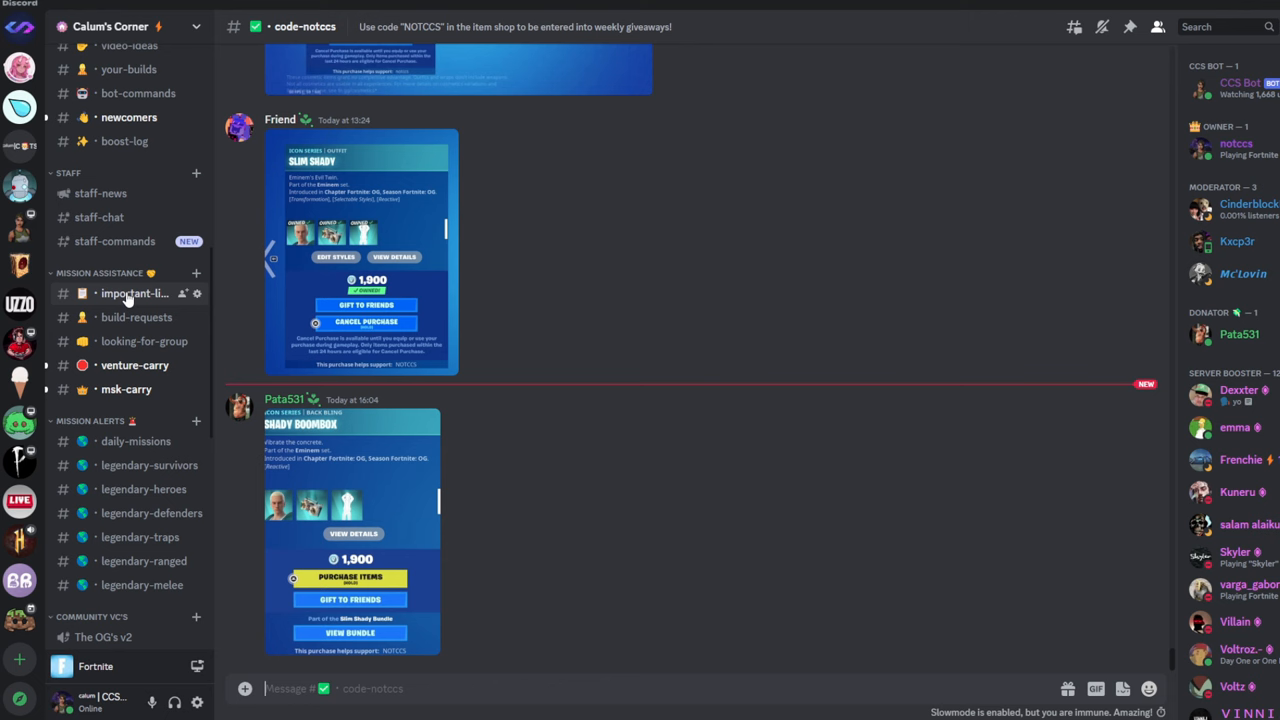
click(134, 292)
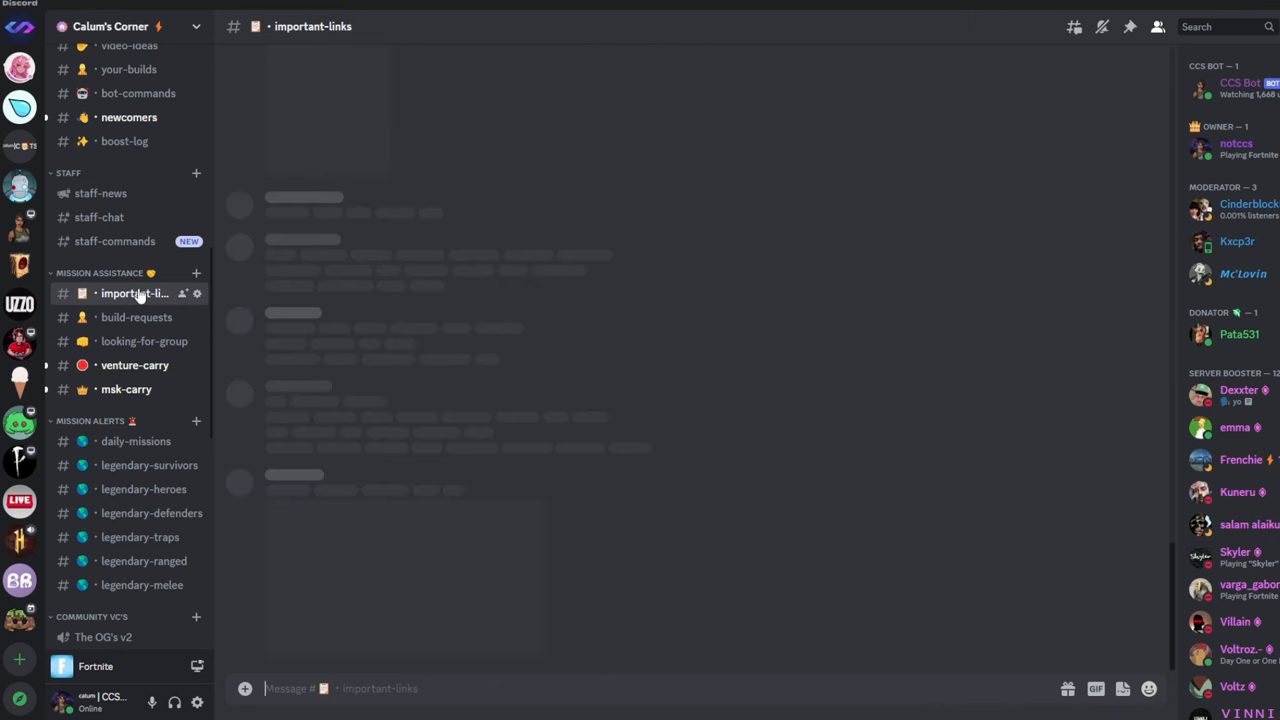
click(134, 292)
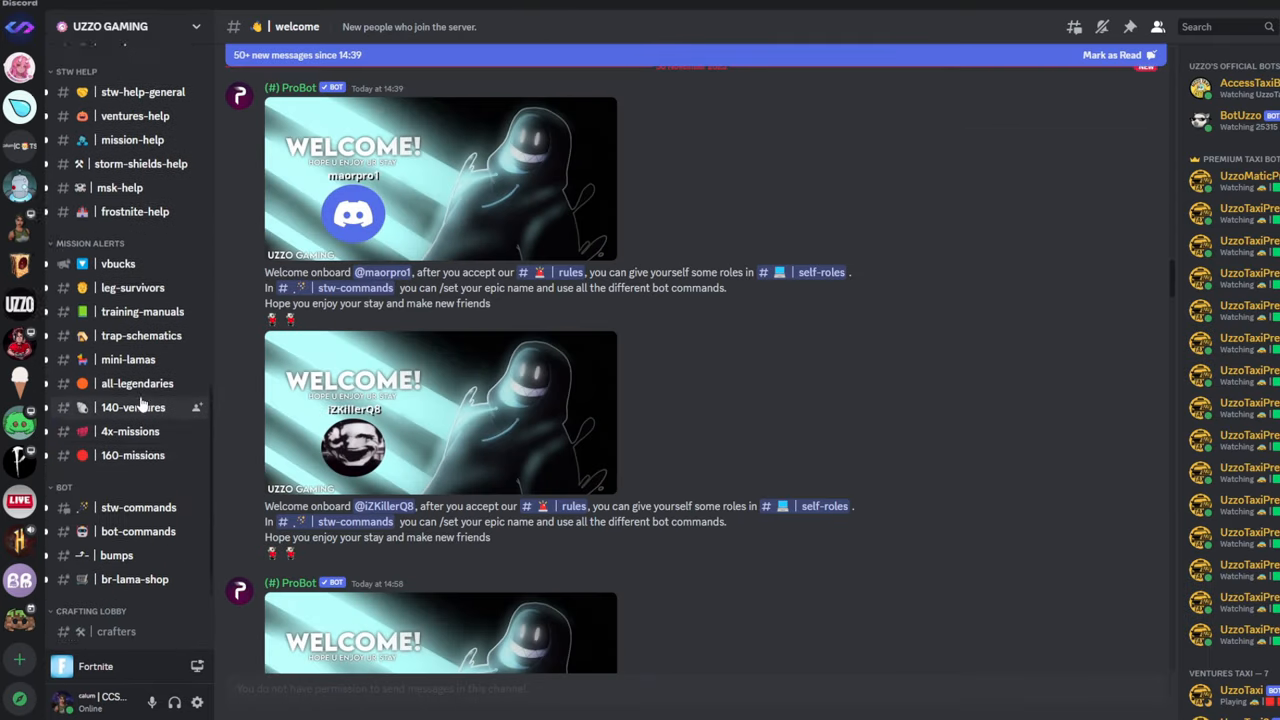
scroll(down, 3)
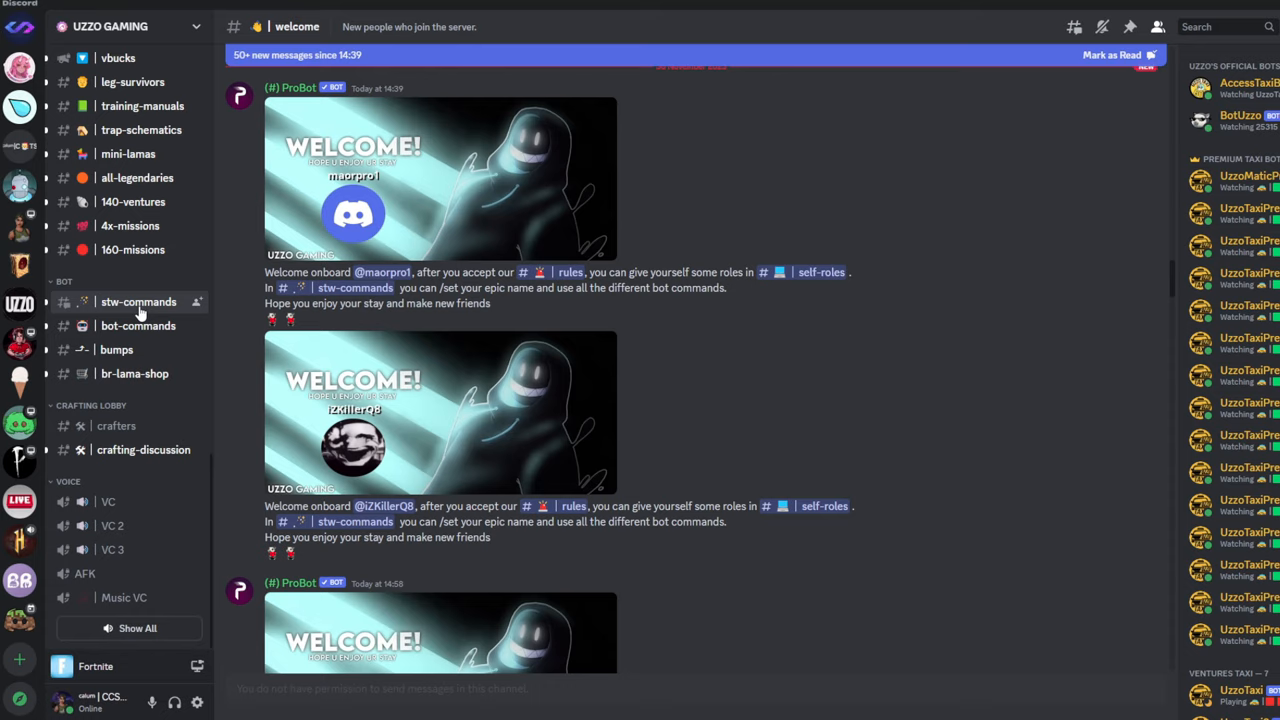
click(138, 300)
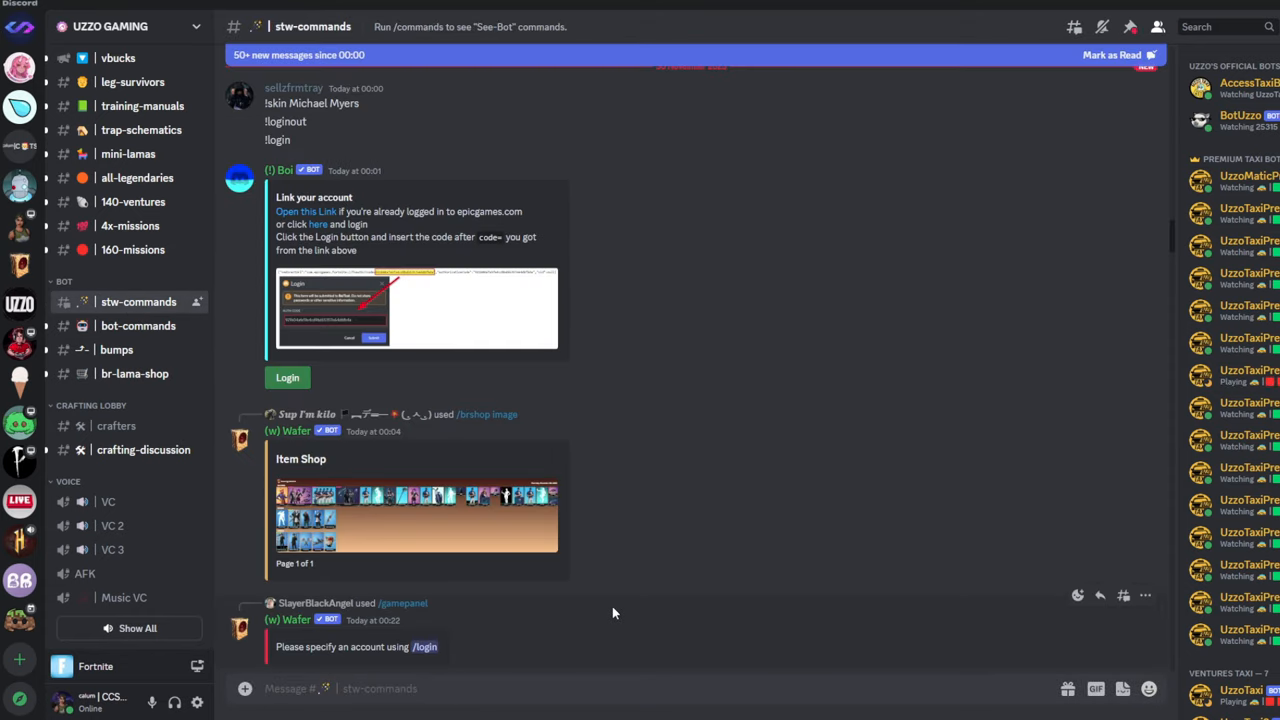
text(@lok)
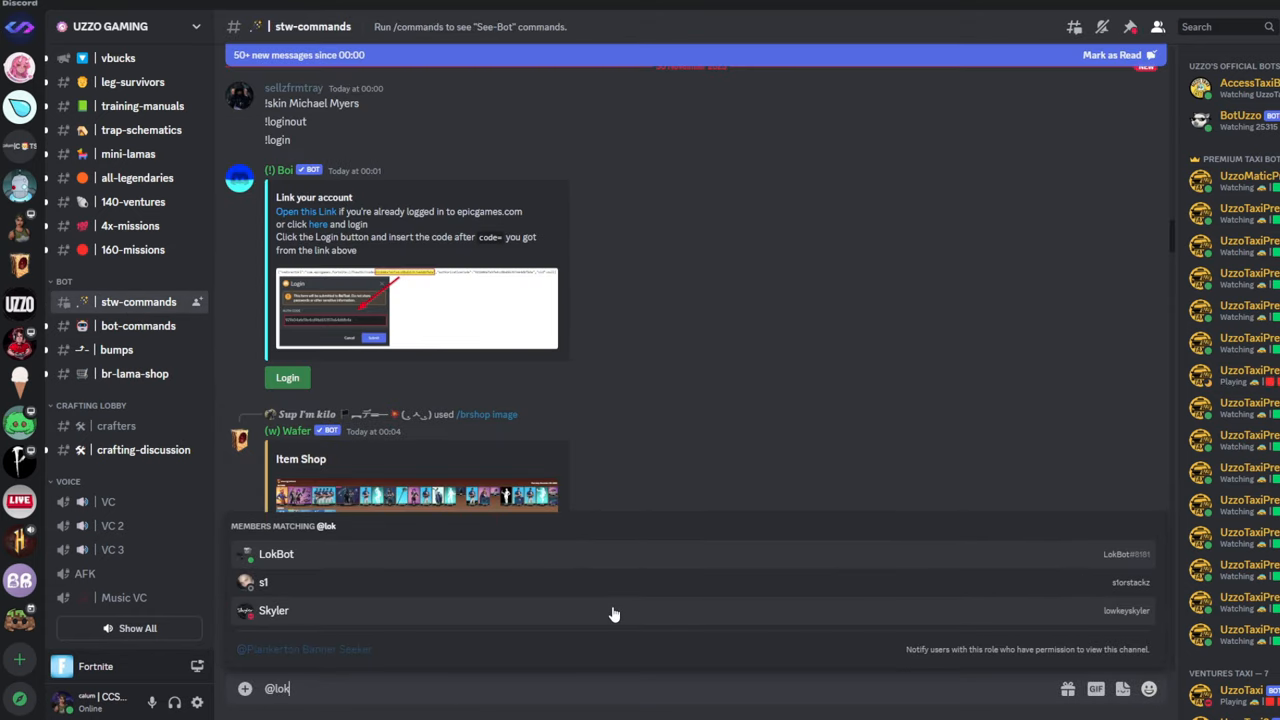
click(276, 554)
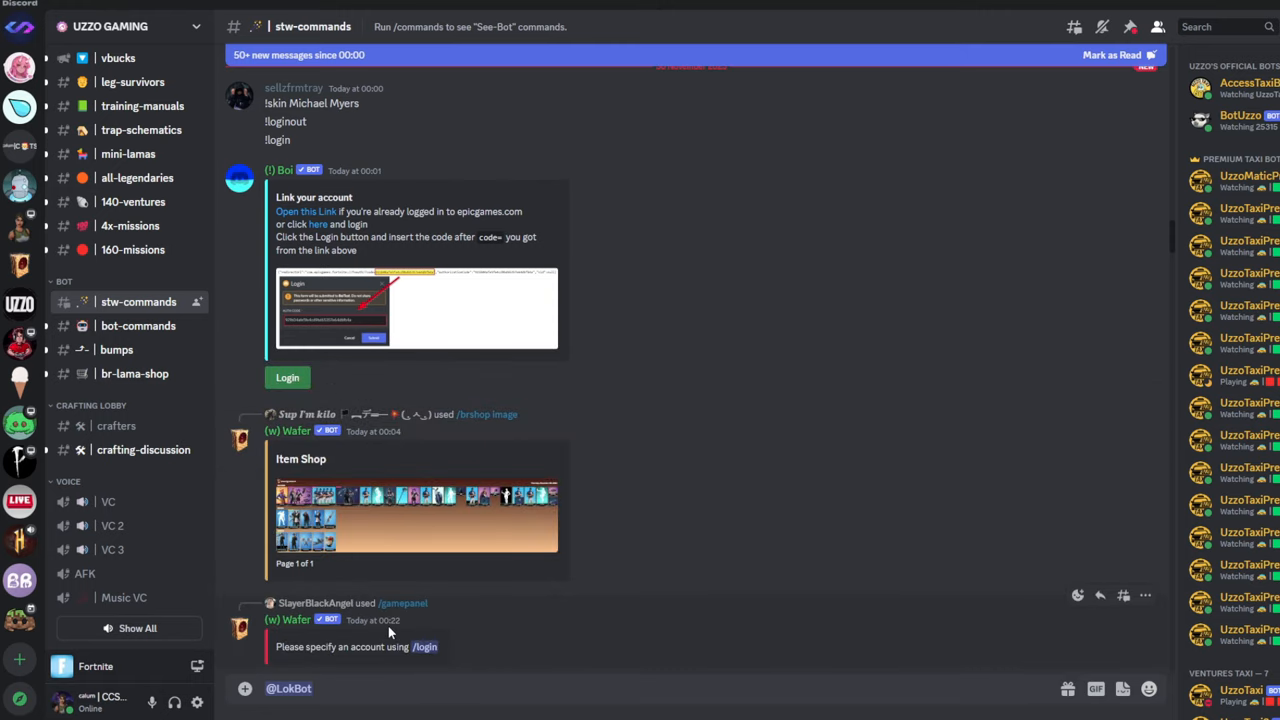
Open LokBot's profile from the mention to reach its direct messages
scroll(down, 3)
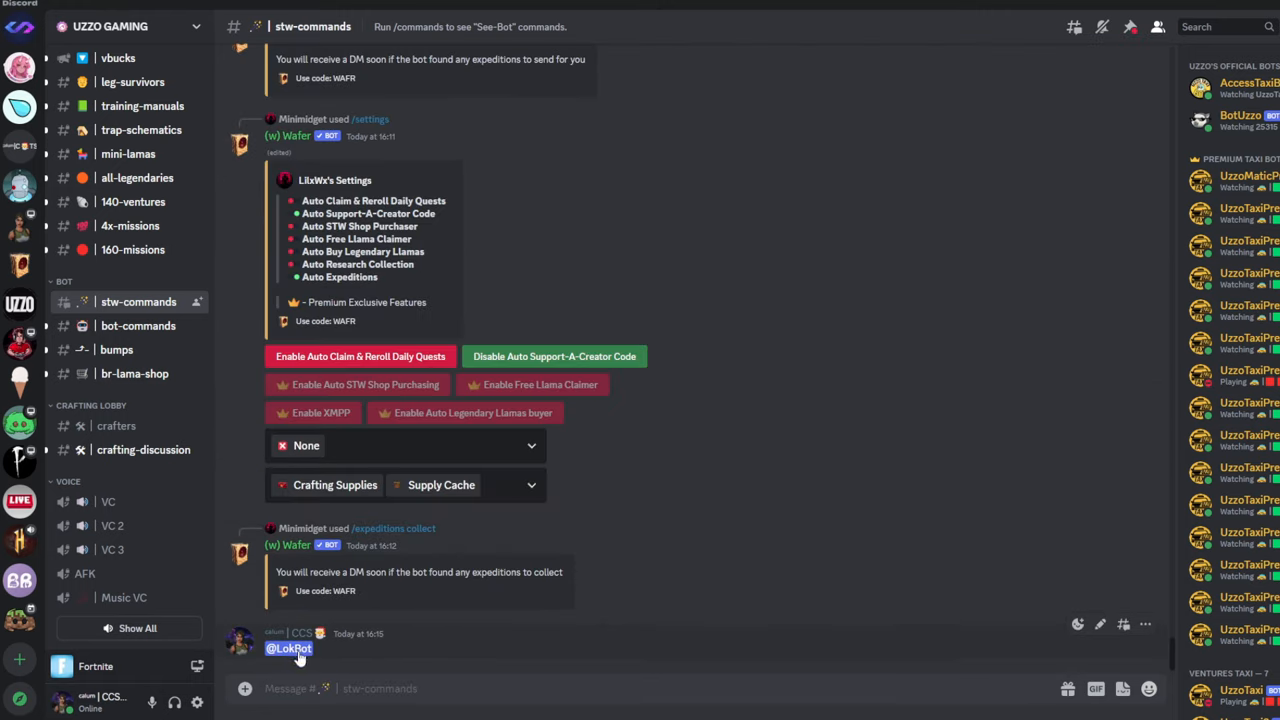
click(288, 648)
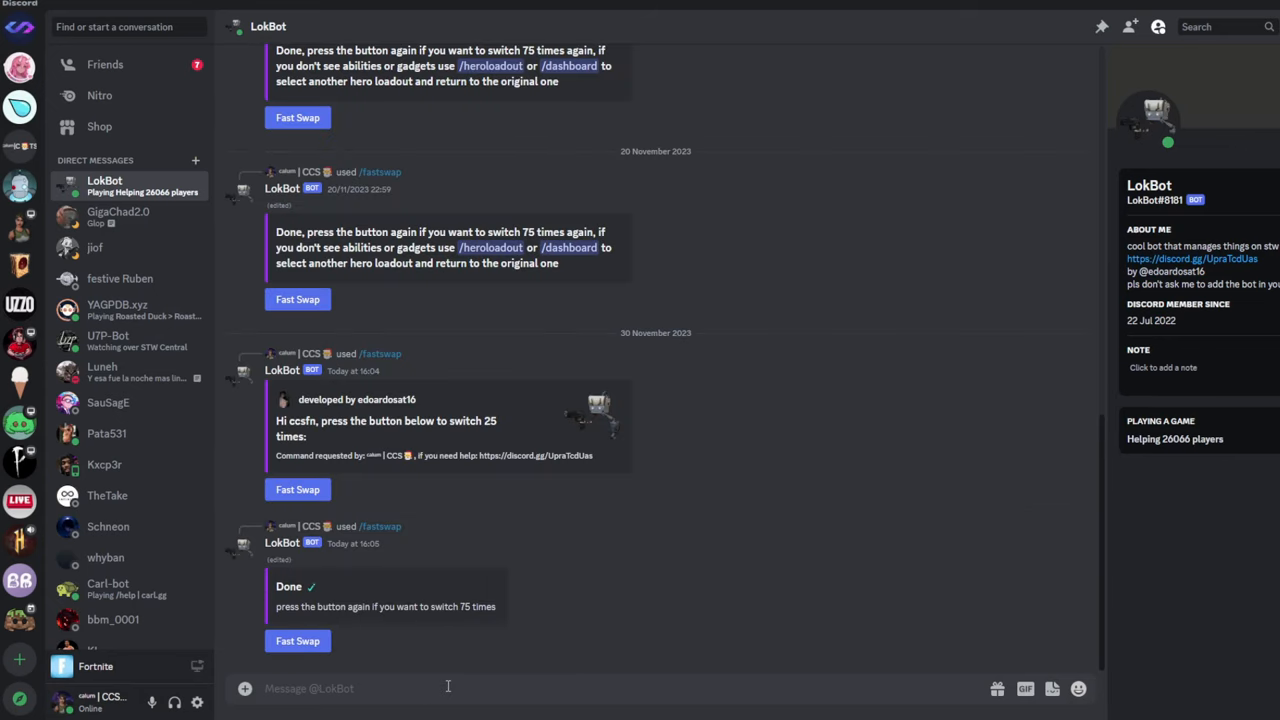
mouse_move(398, 664)
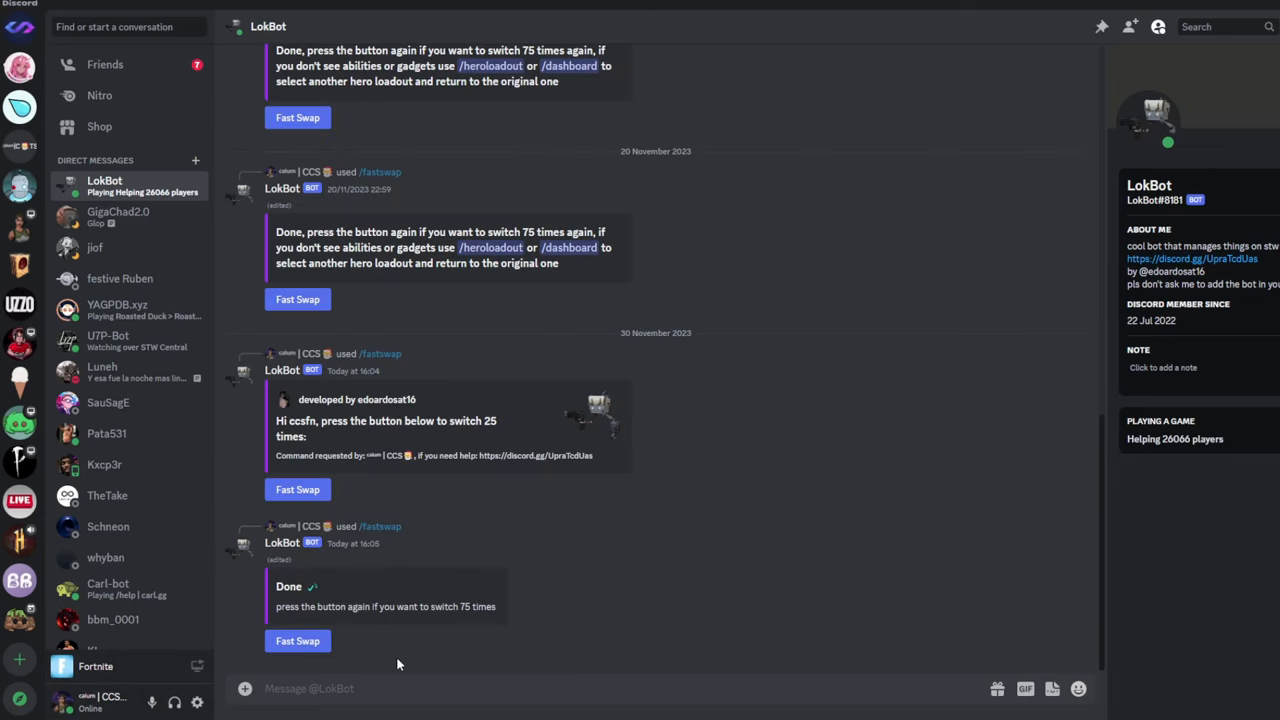
Enter the /login auth command in the LokBot direct message
text(/login auth)
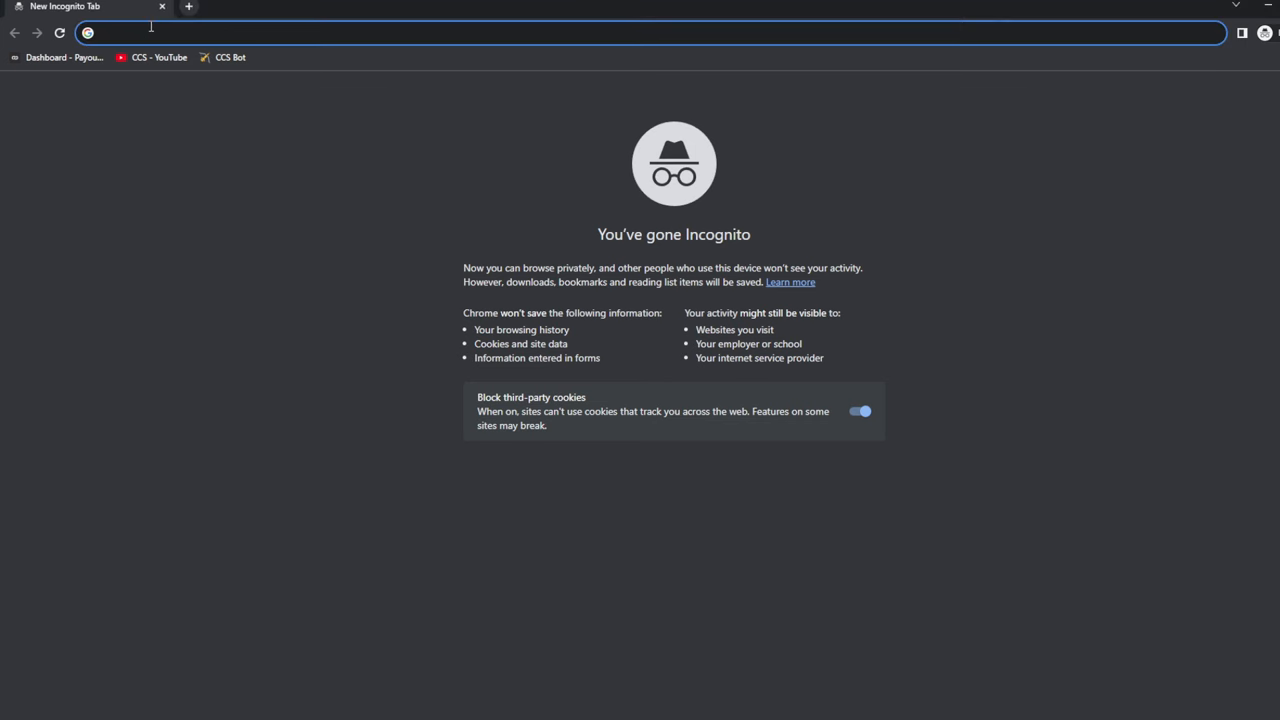
Go to epicgames.com in the incognito tab and sign in to the Epic Games account
text(epicgames.com/en-US/)
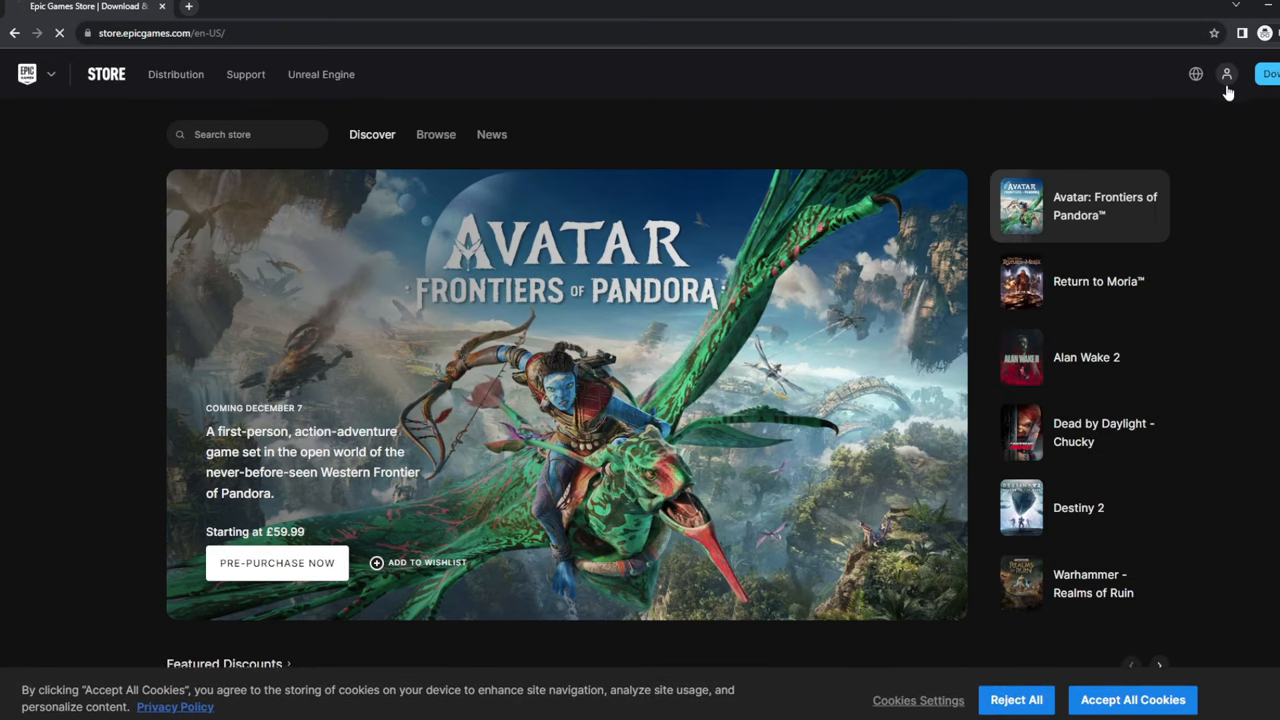
click(1226, 74)
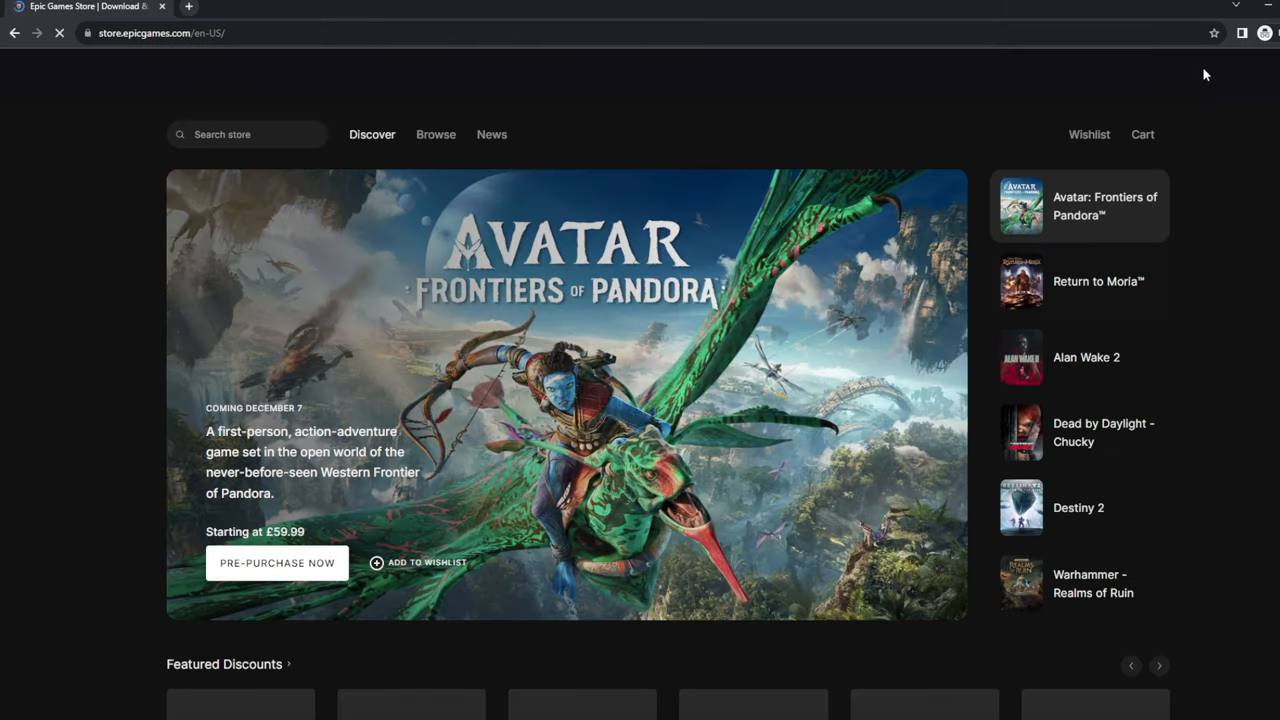
click(1226, 74)
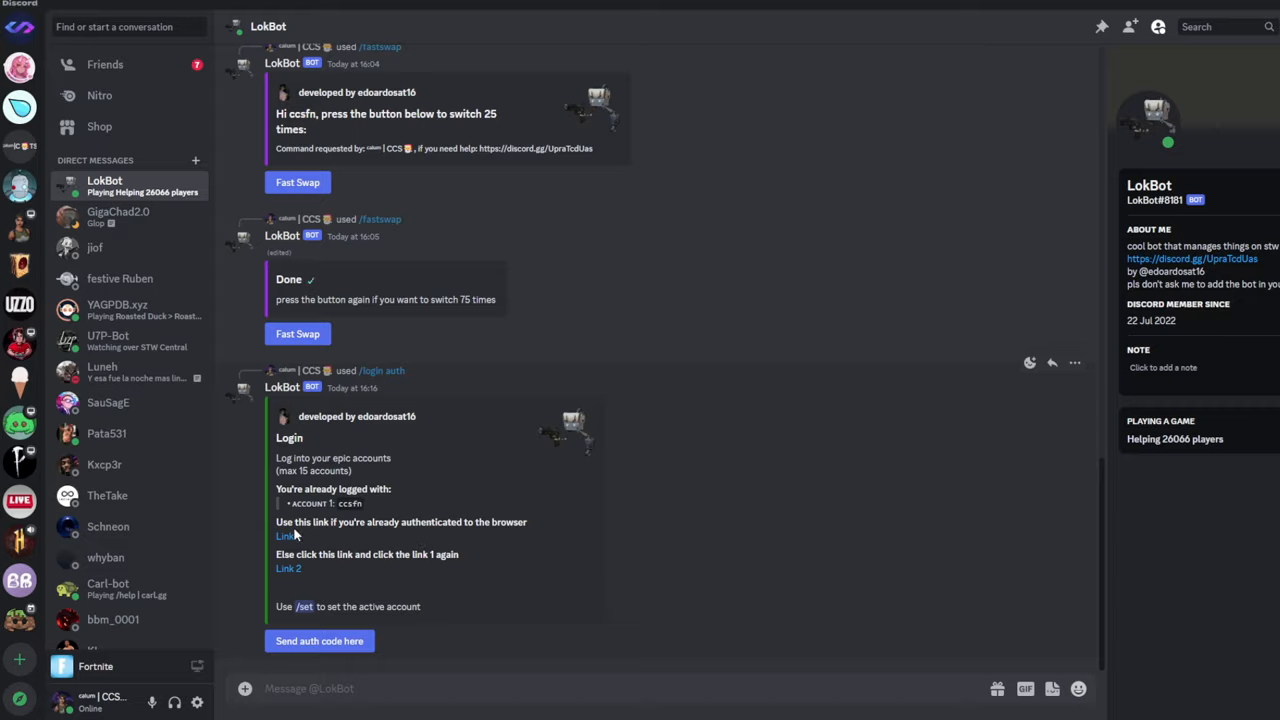
Follow Link 1 in LokBot's login message to the authorization-code redirect page
click(284, 536)
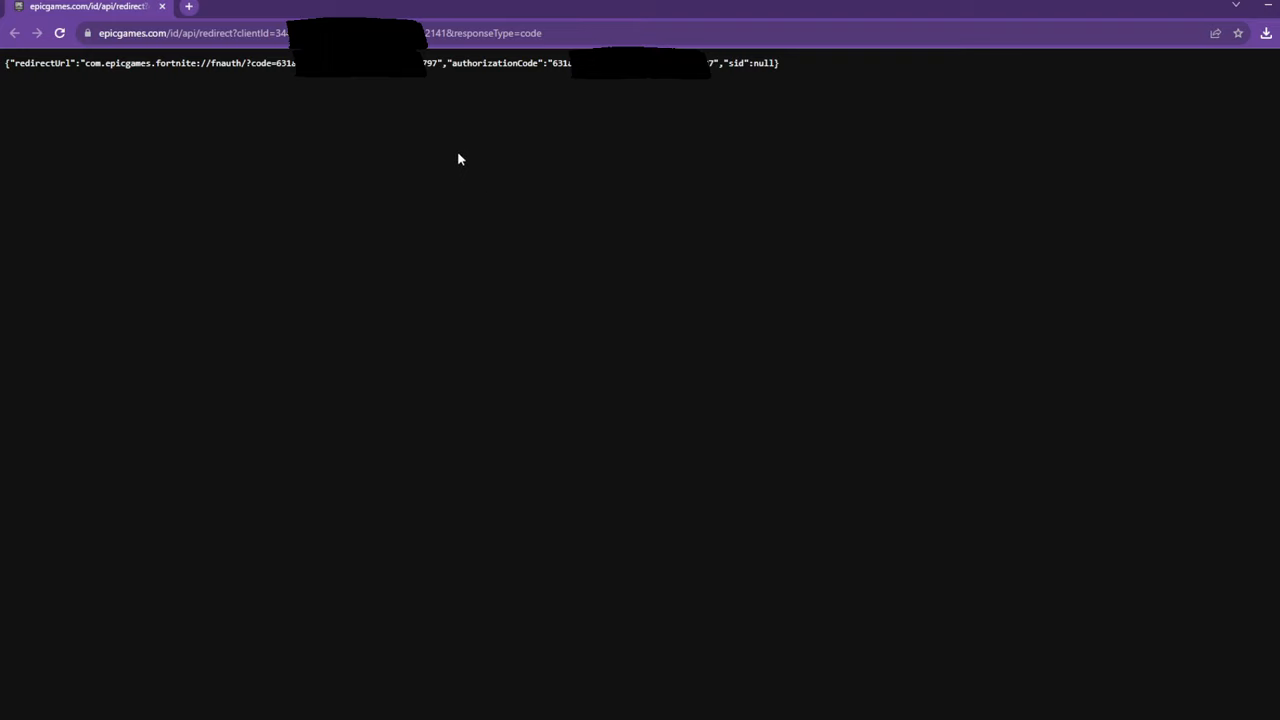
mouse_move(364, 128)
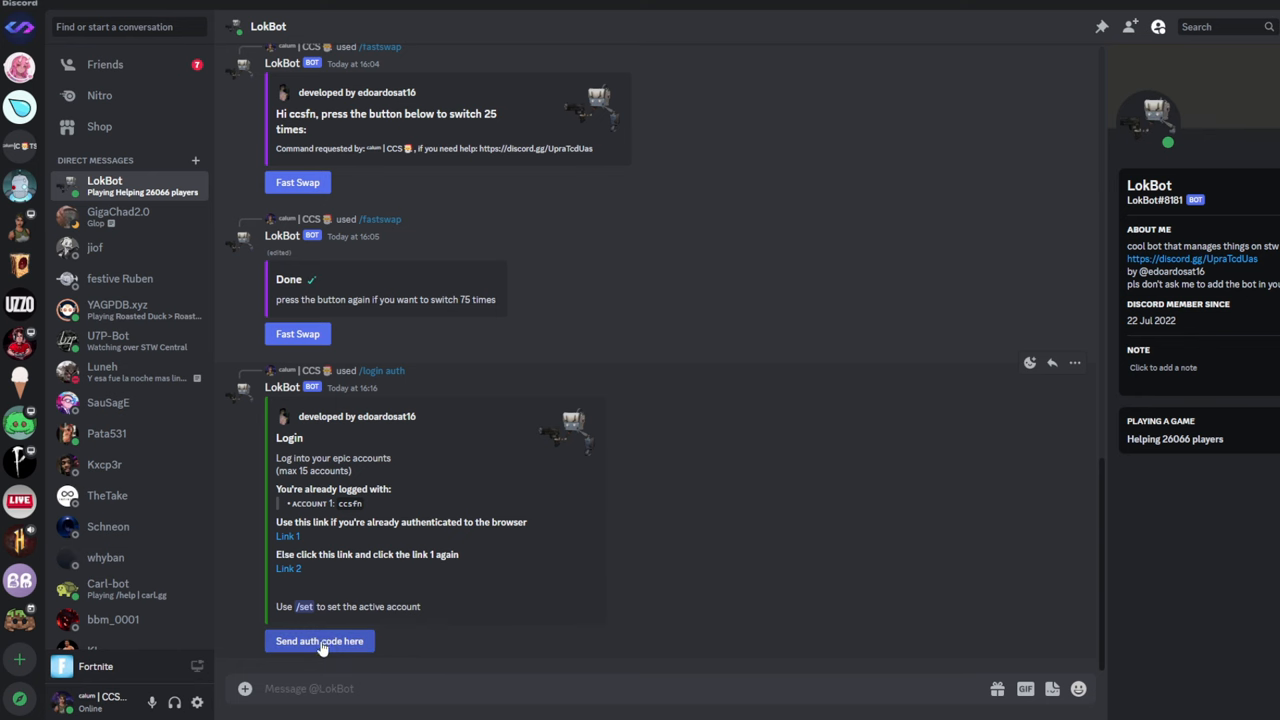
click(320, 640)
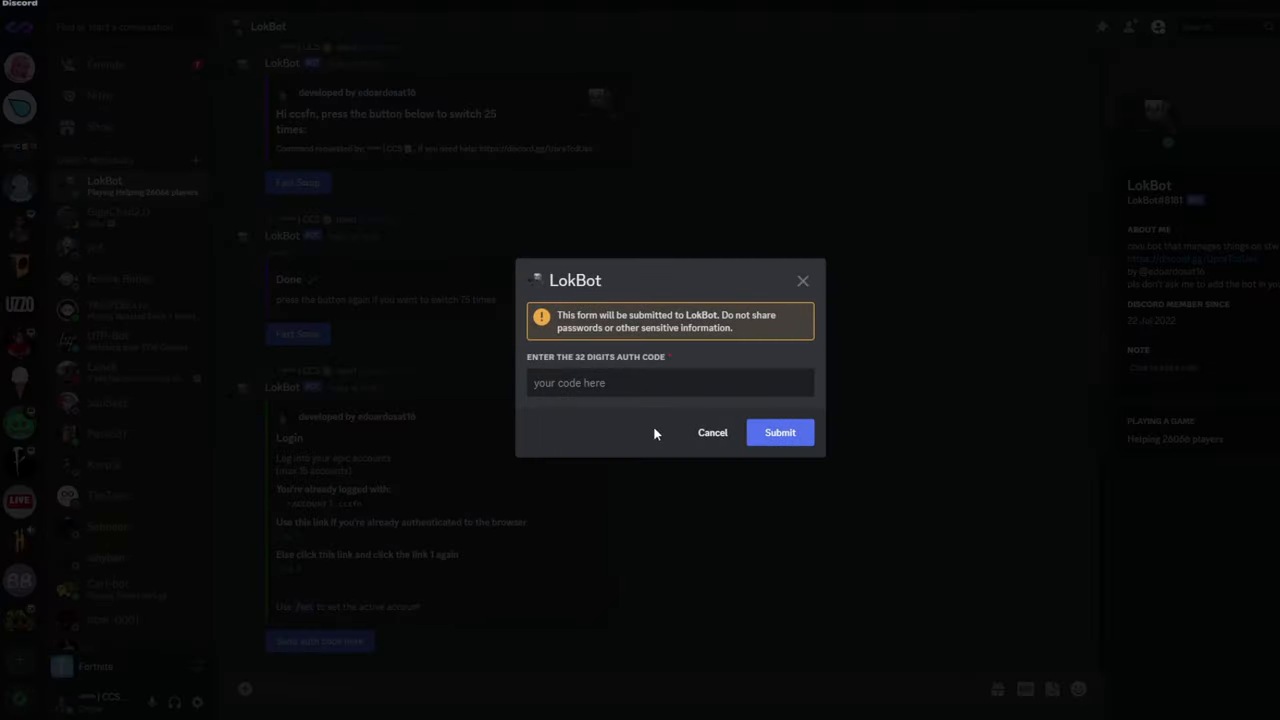
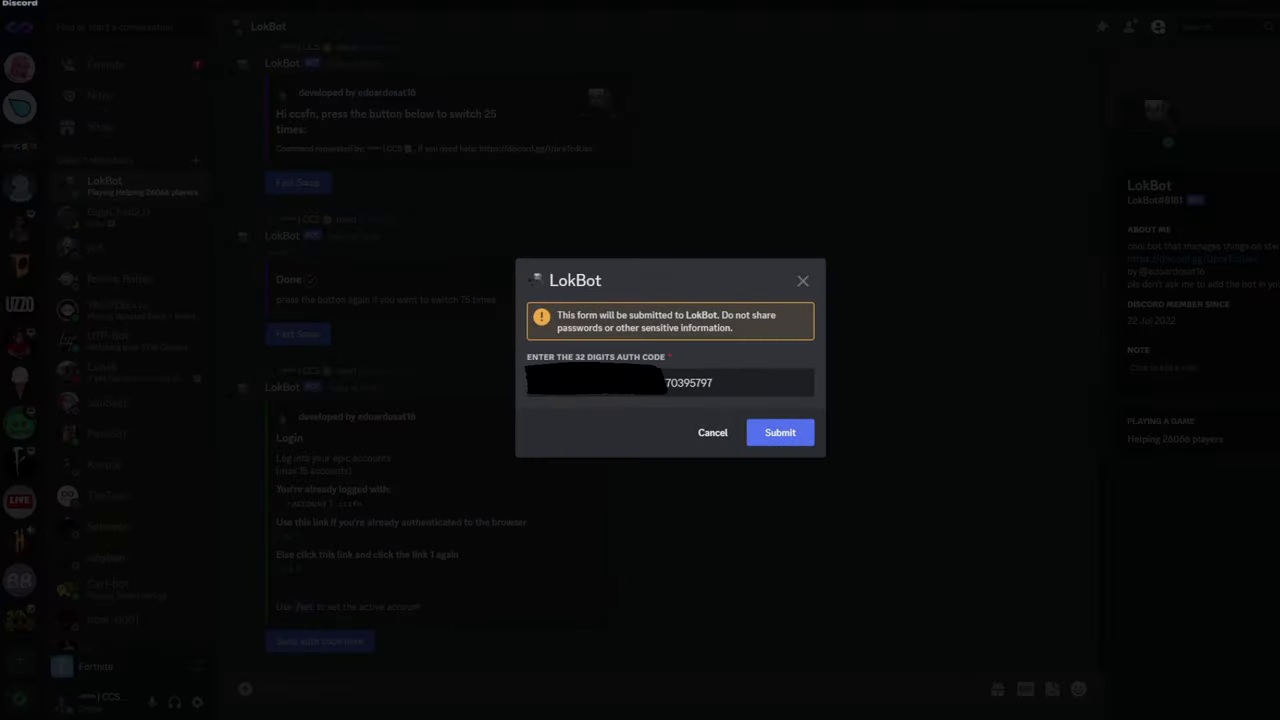
click(780, 432)
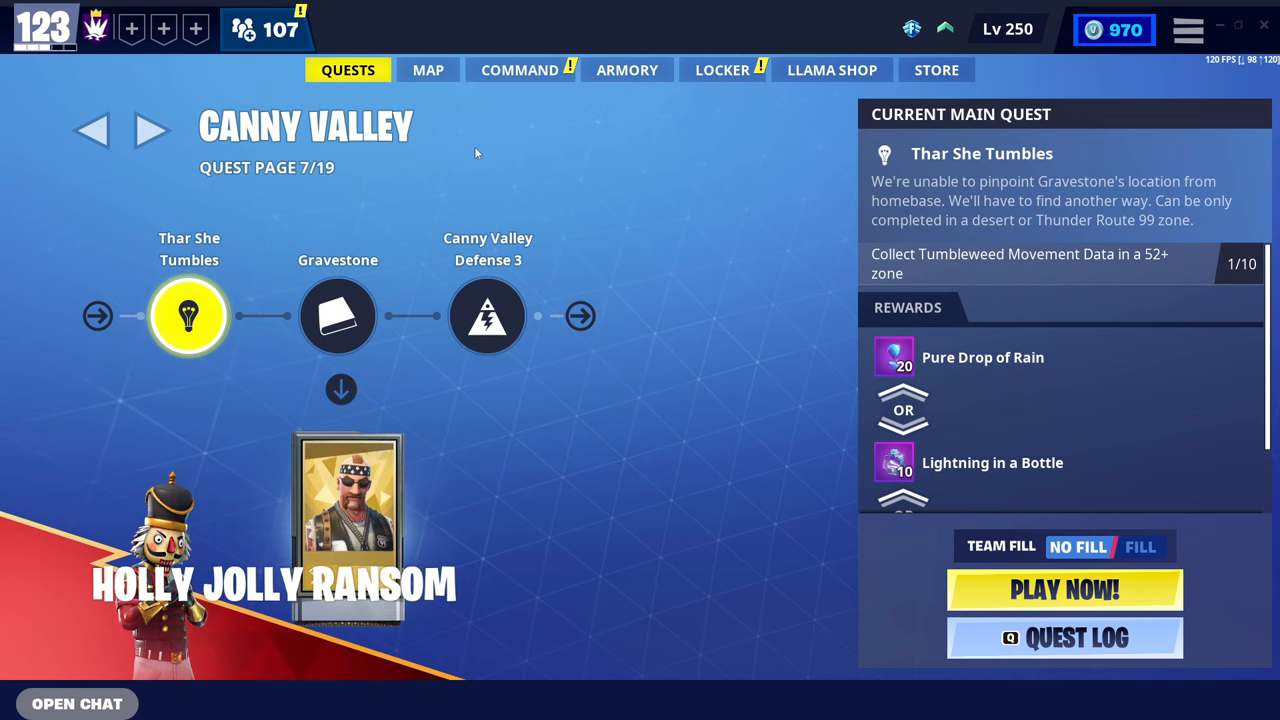
From the MAP tab, enter Frozen Fjords Venture Zone and launch the Fight the Storm mission
click(428, 68)
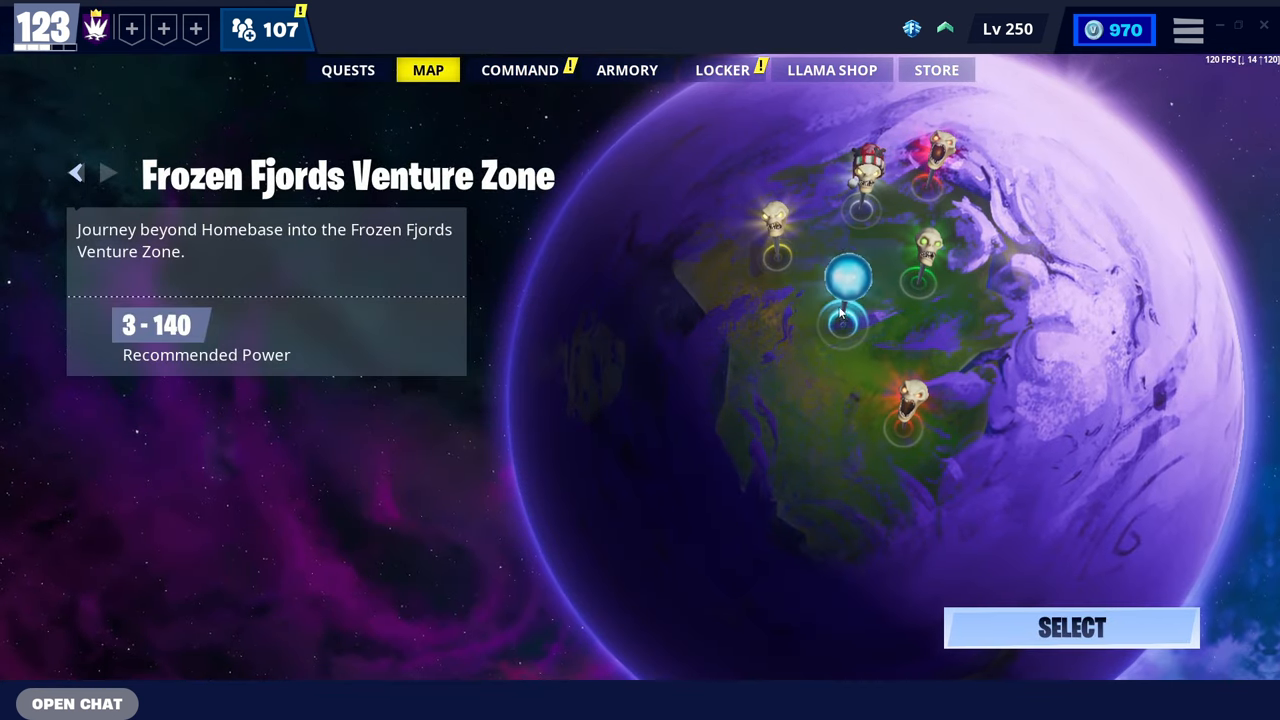
click(848, 276)
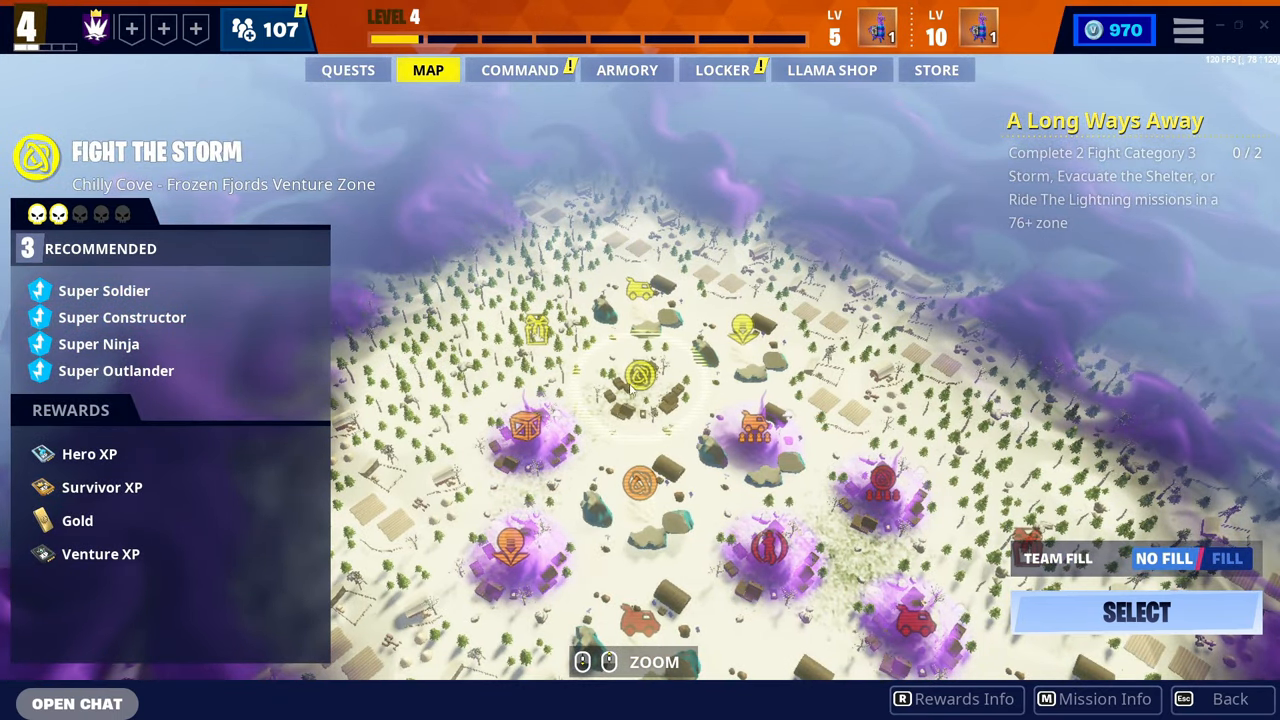
click(1136, 612)
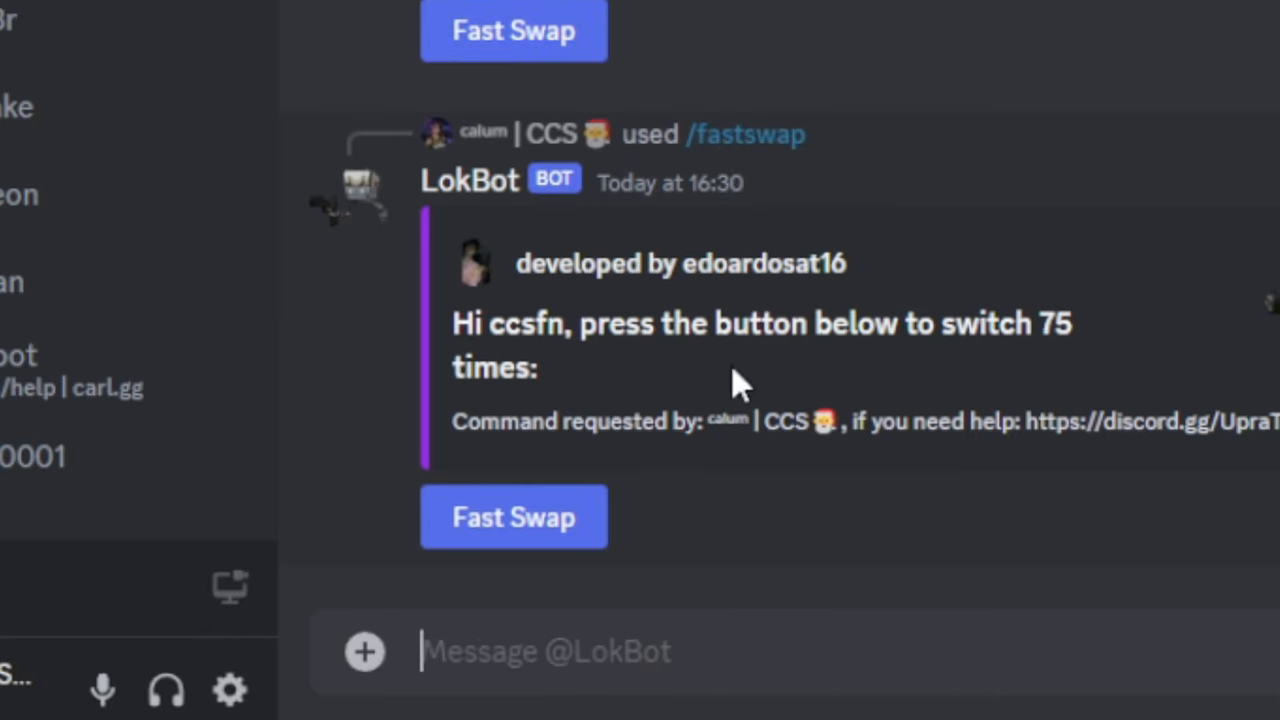
mouse_move(950, 284)
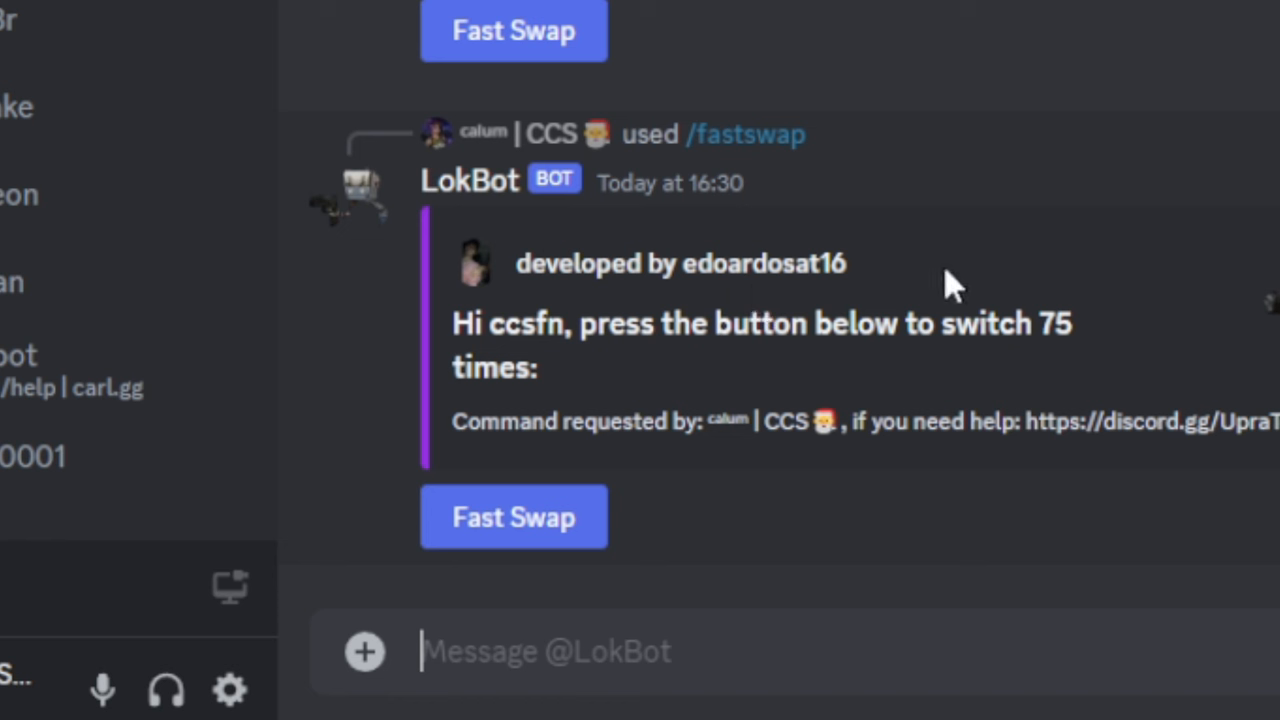
mouse_move(514, 516)
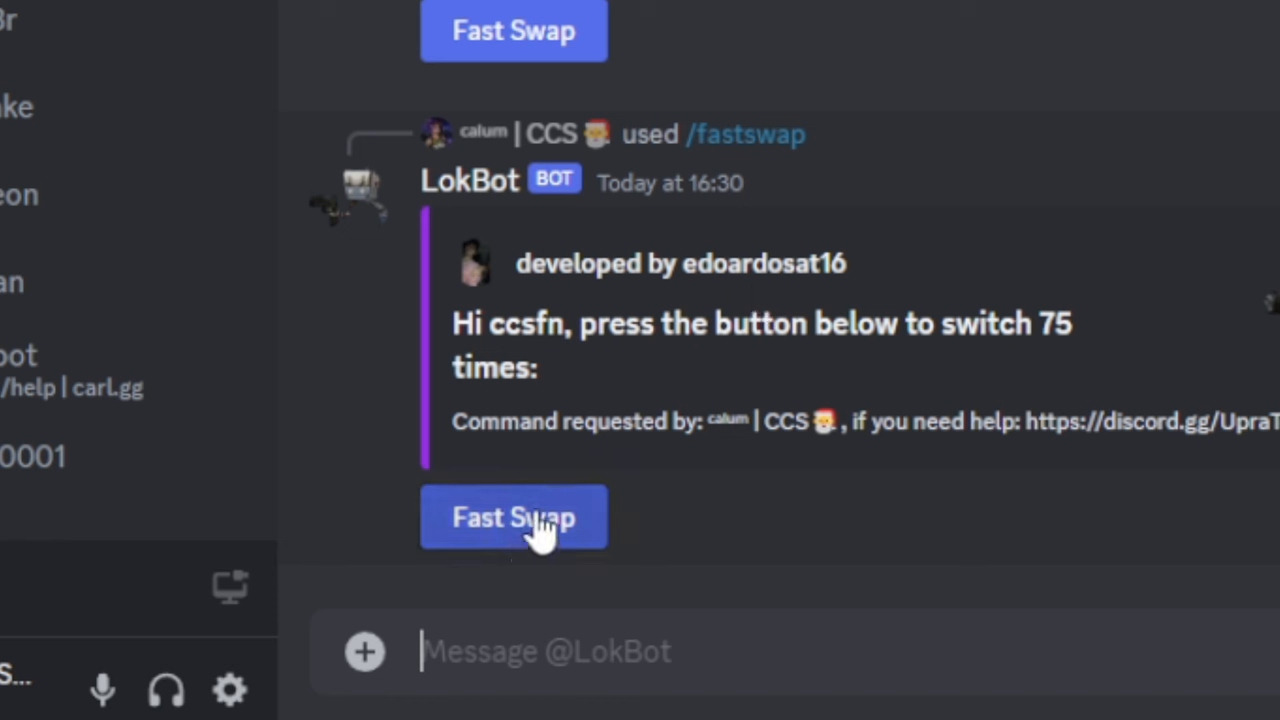
Press LokBot's Fast Swap button to run the 75-switch loadout swap
click(512, 516)
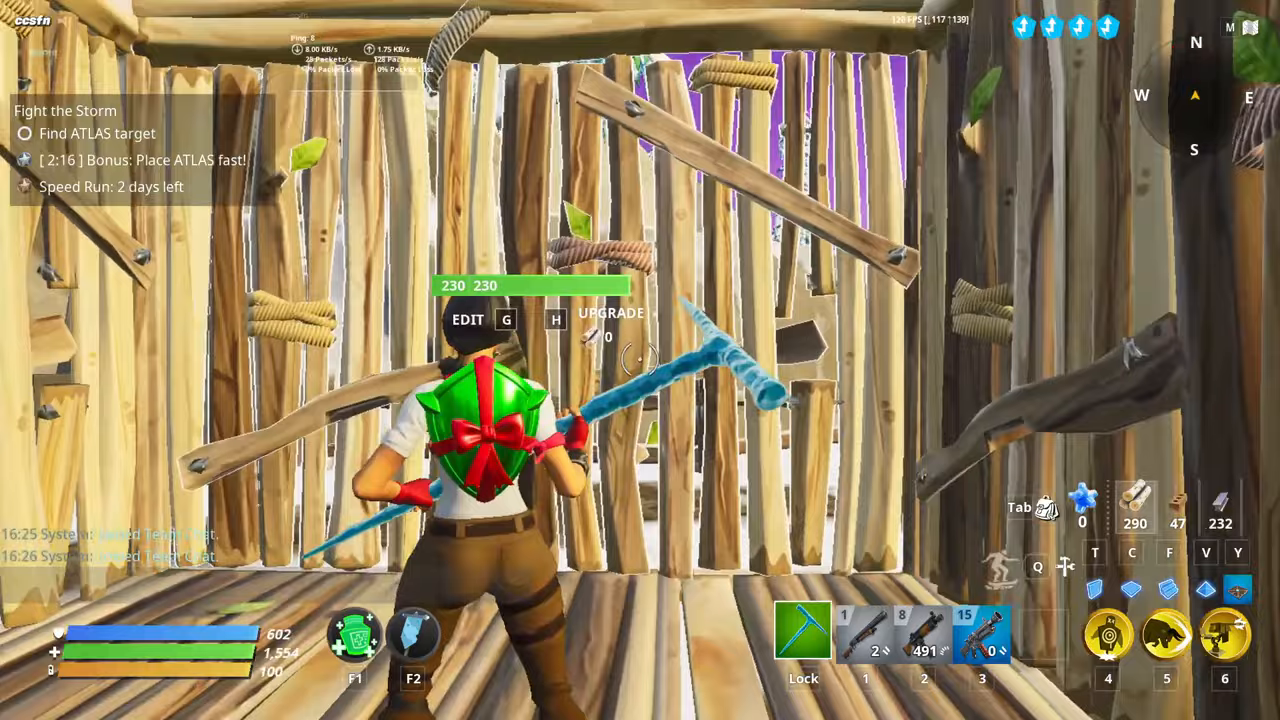